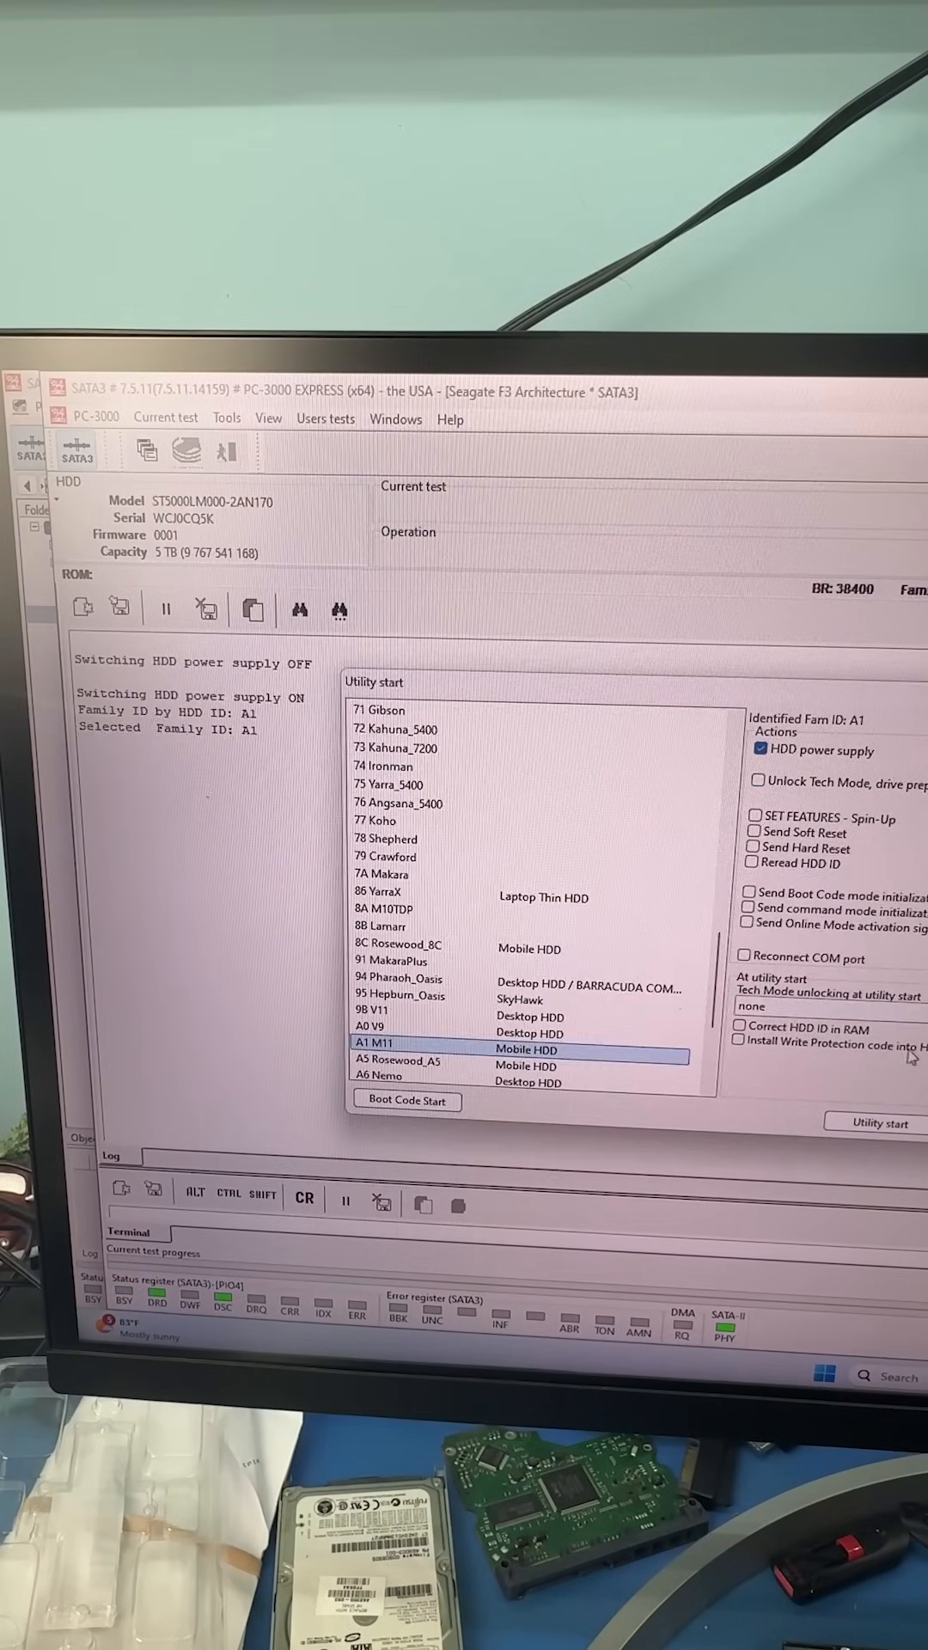
Step: Start the A1 M11 family utility and expand the drive to reveal its GPT partitions and NTFS Root
click(877, 1122)
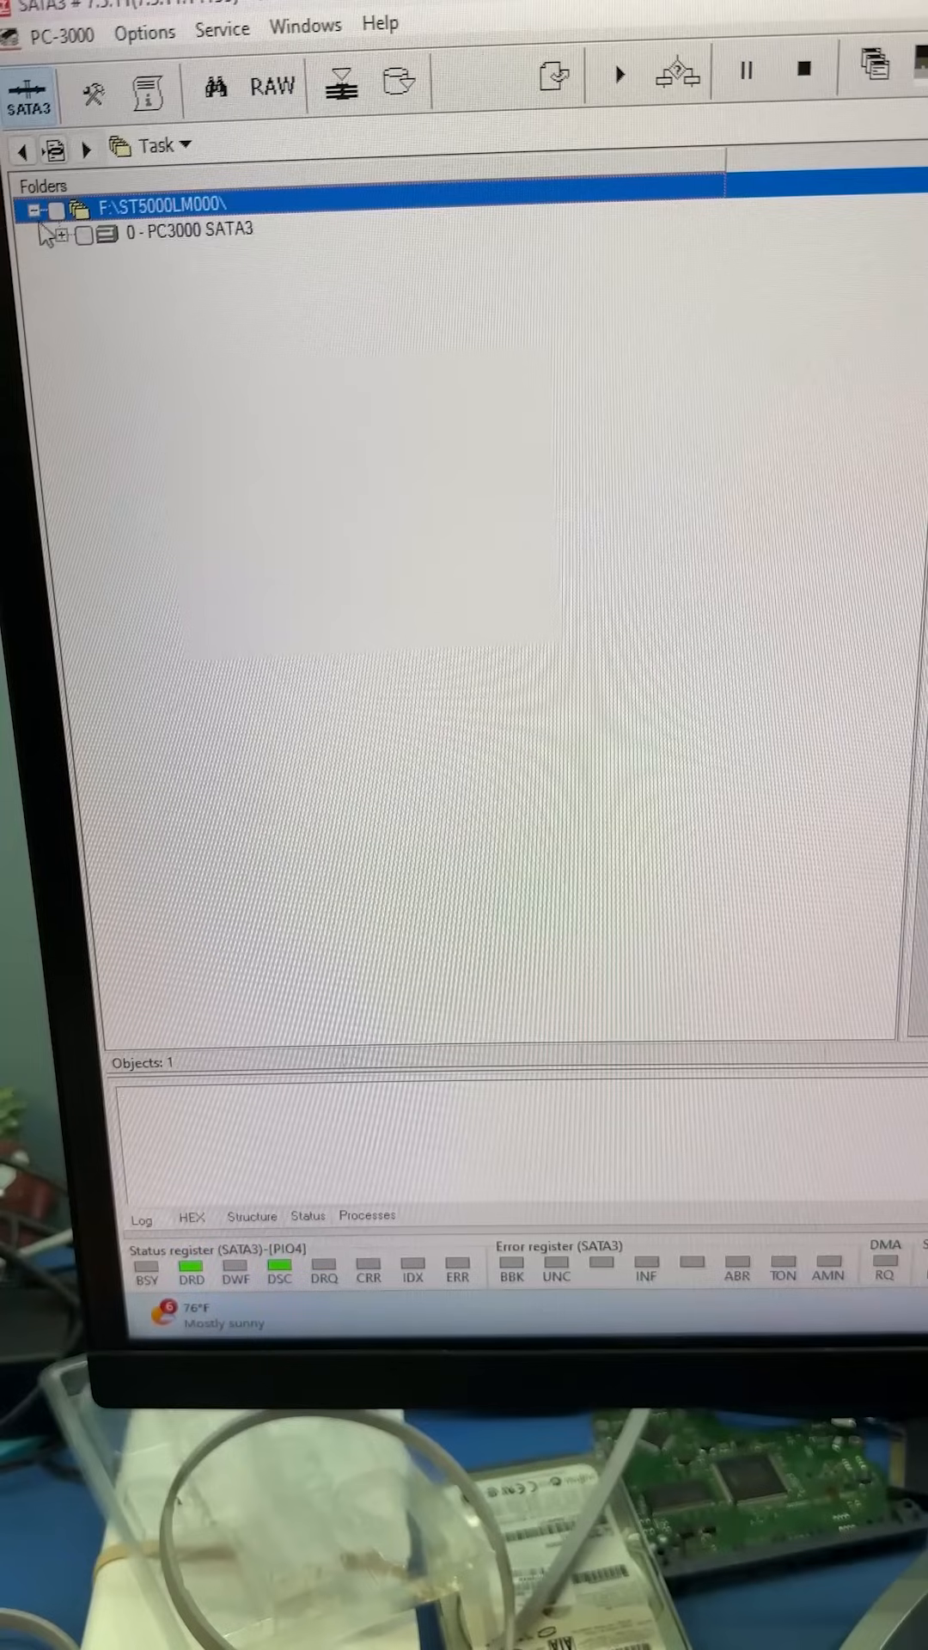
click(61, 230)
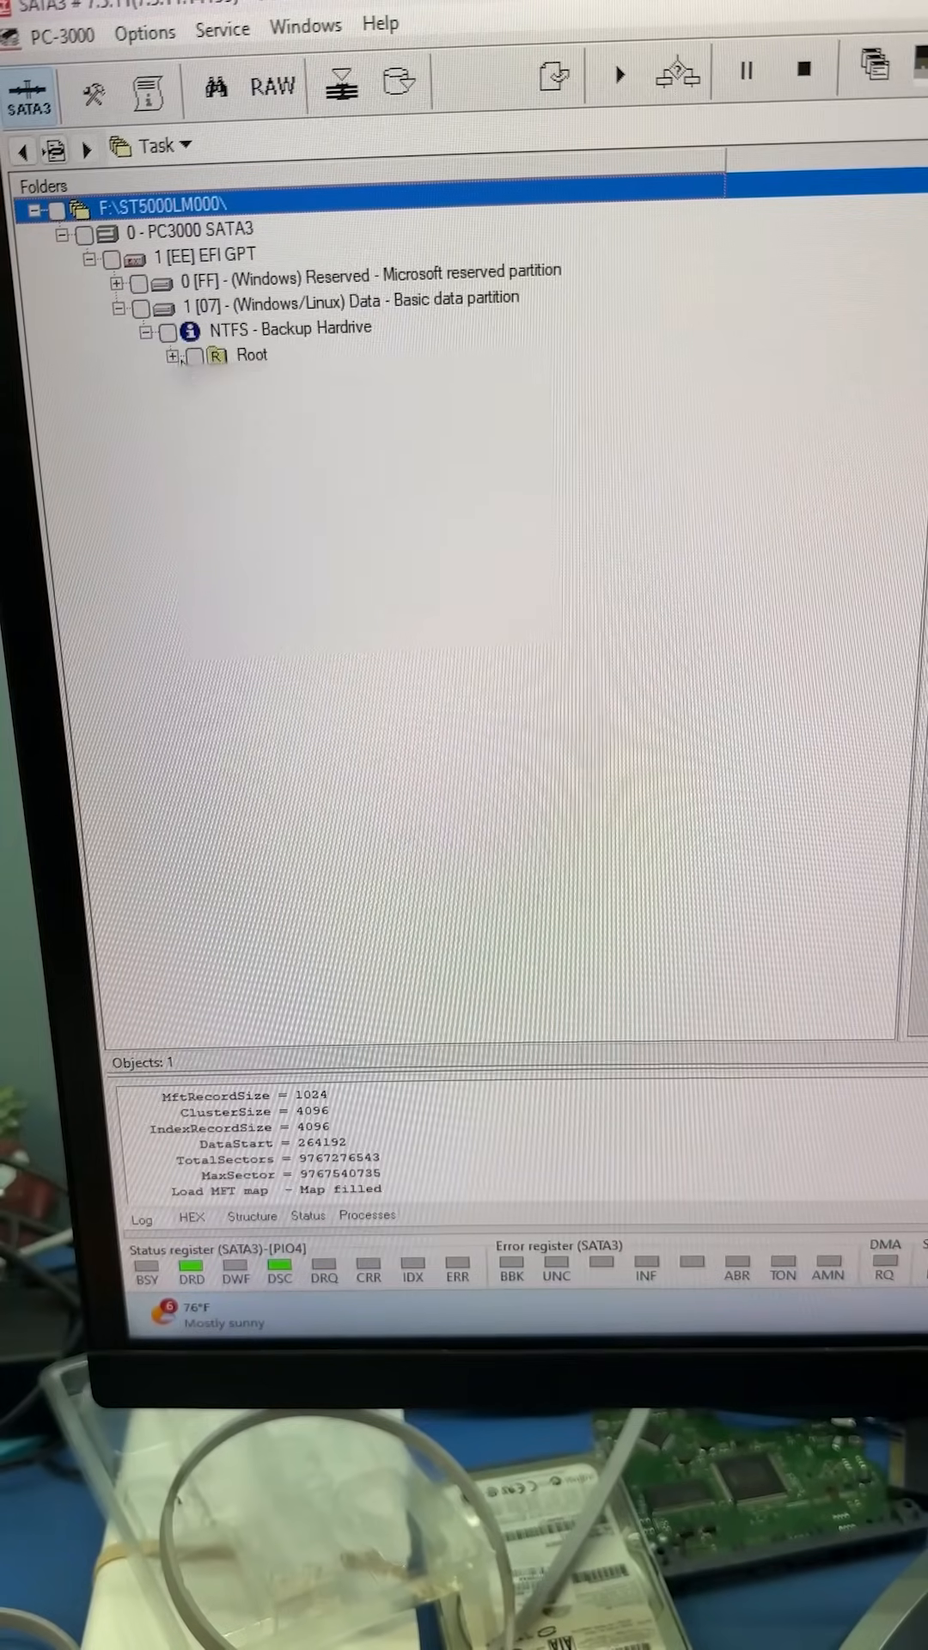